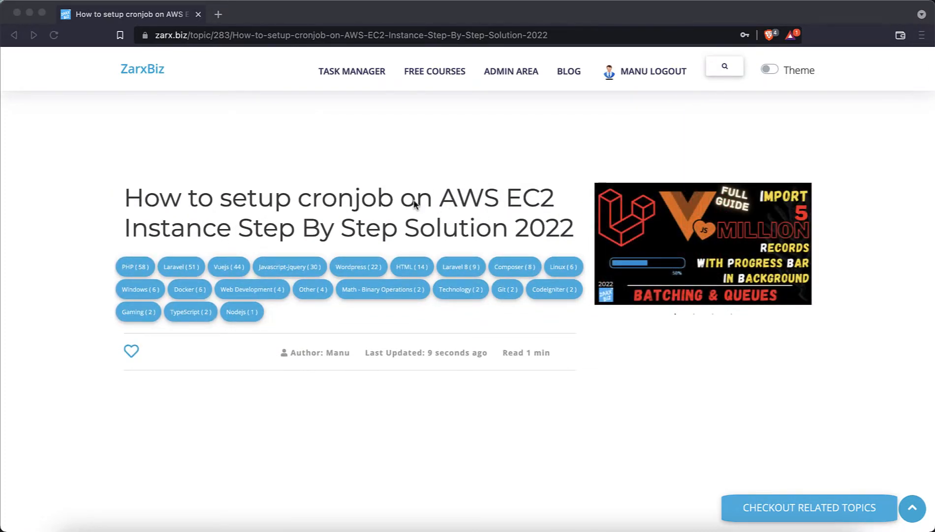
- Highlight the 'sudo service crond status' command and scroll on toward the crontab editing commands
scroll("down", 3)
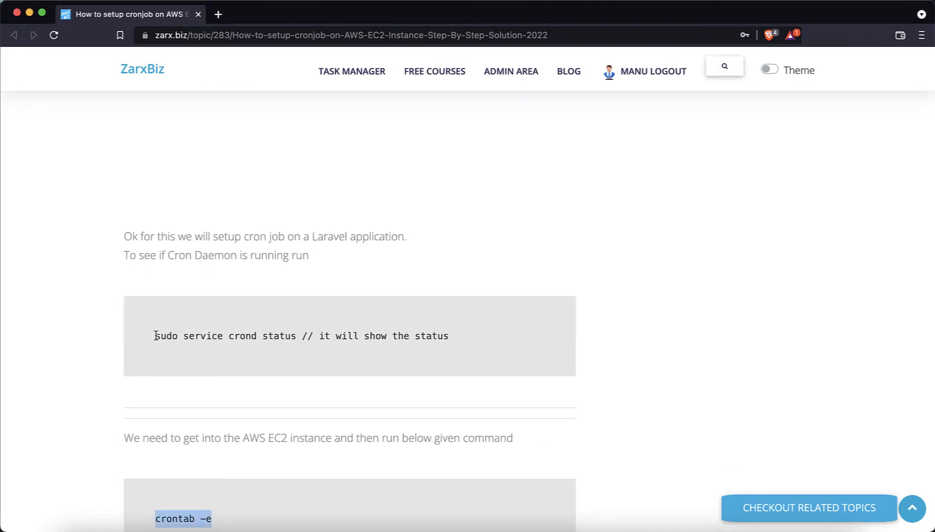
left_click_drag(155, 335, 296, 336)
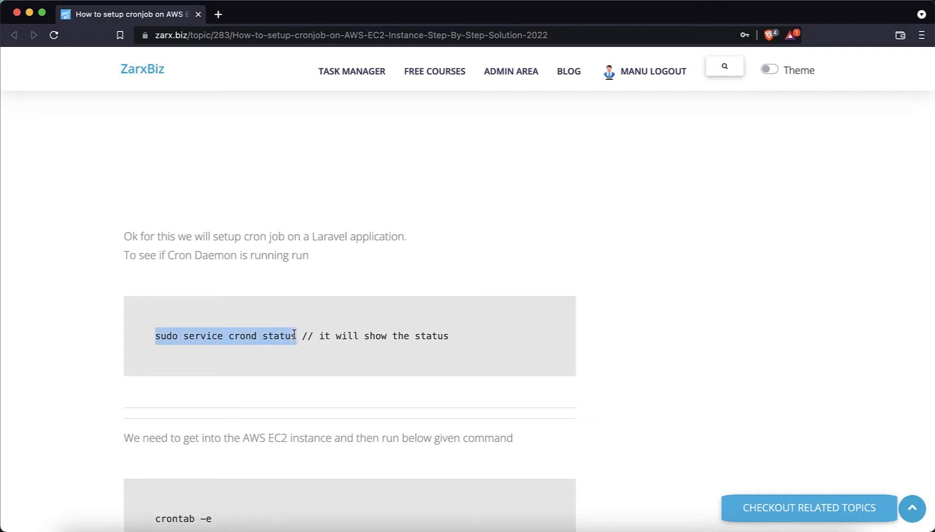
scroll("down", 3)
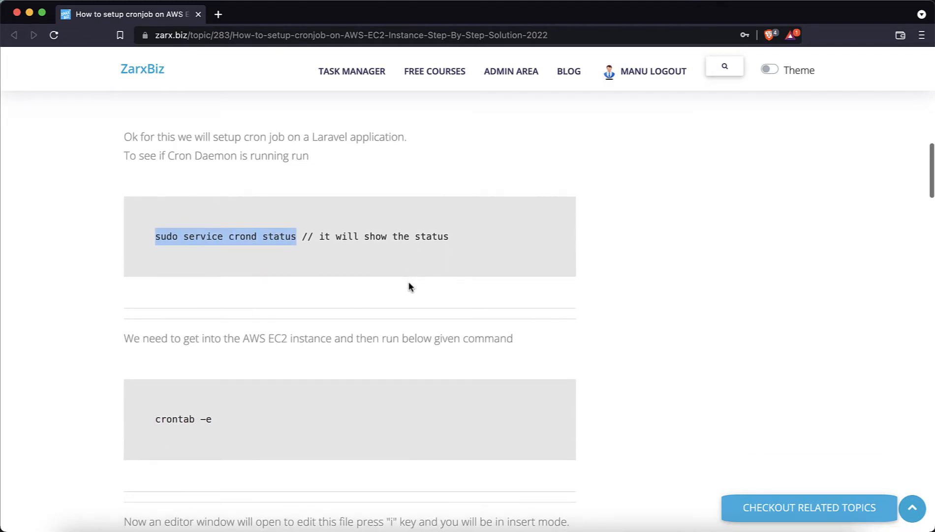
scroll("down", 3)
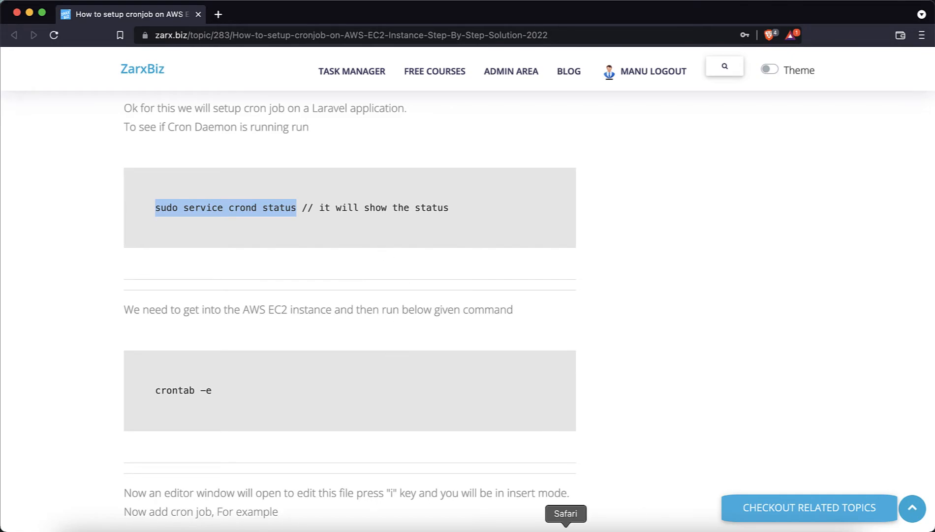
right_click(226, 207)
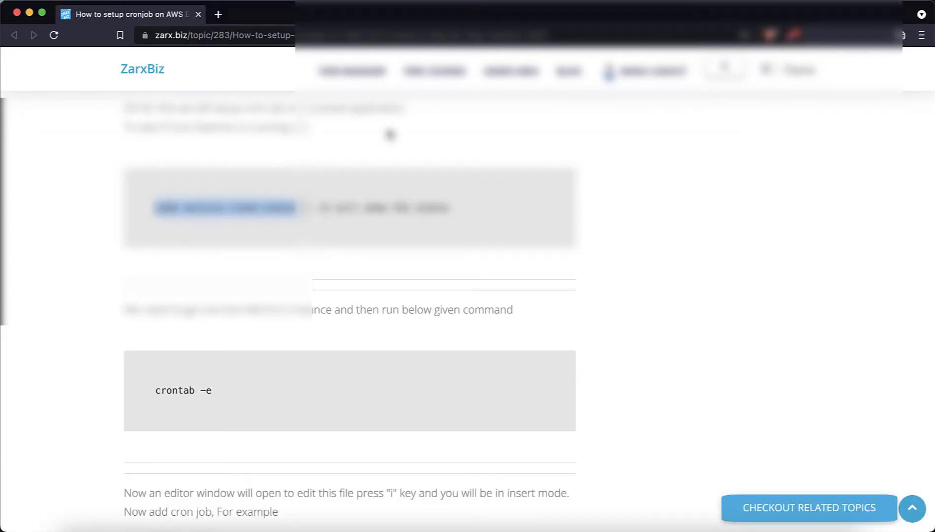
- Edit the cron line to start with '0 0 * * *', then save and quit with ':wq!'
scroll("down", 3)
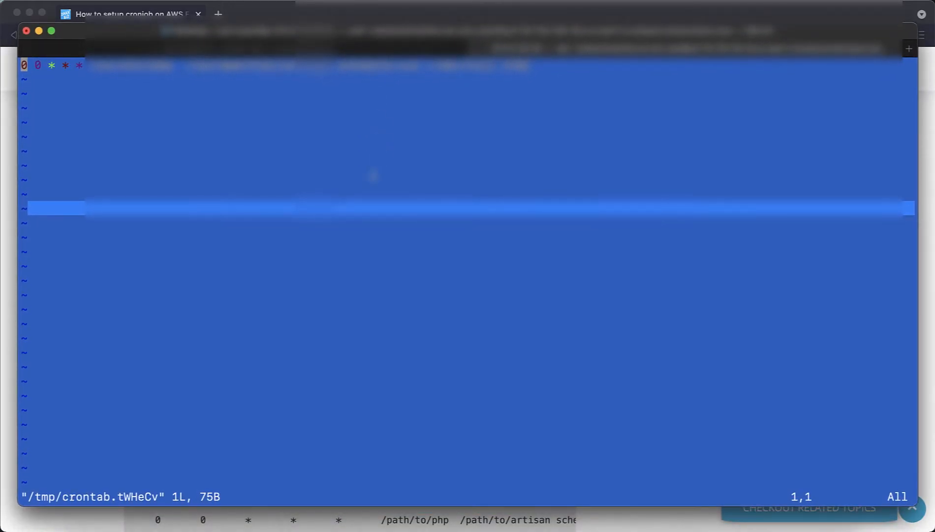
mouse_move(231, 330)
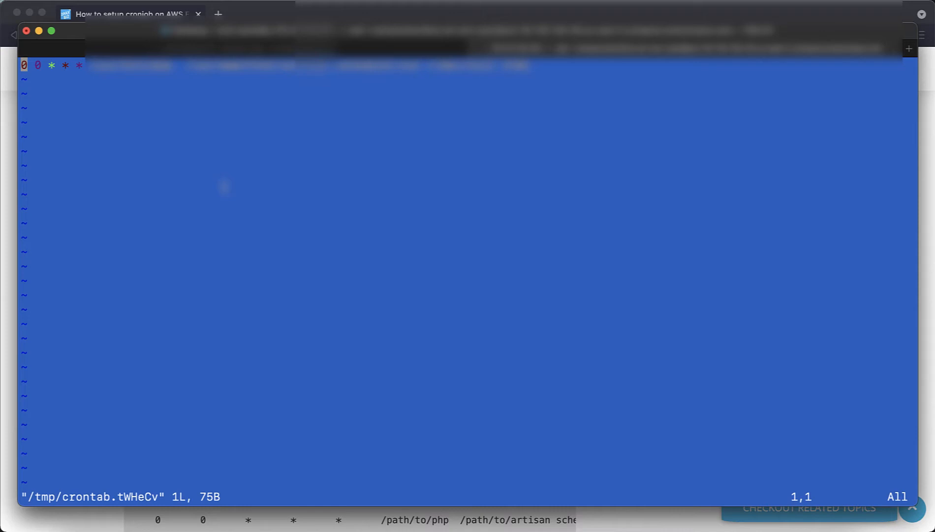
key("i")
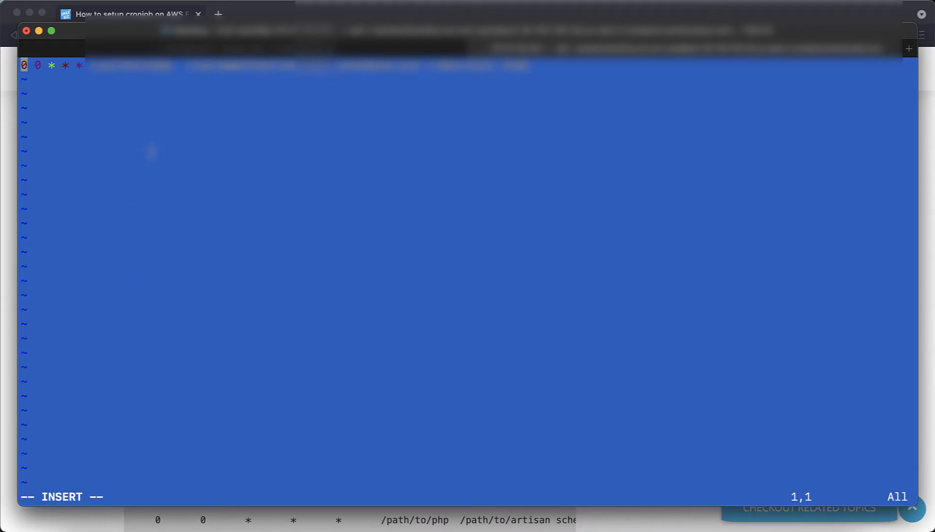
type("0")
left_click(468, 496)
type(":")
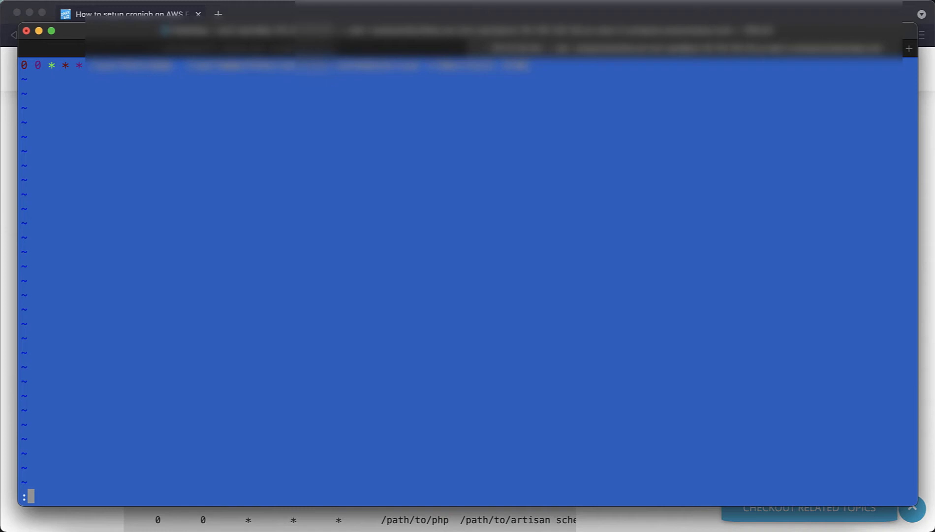
type("wq")
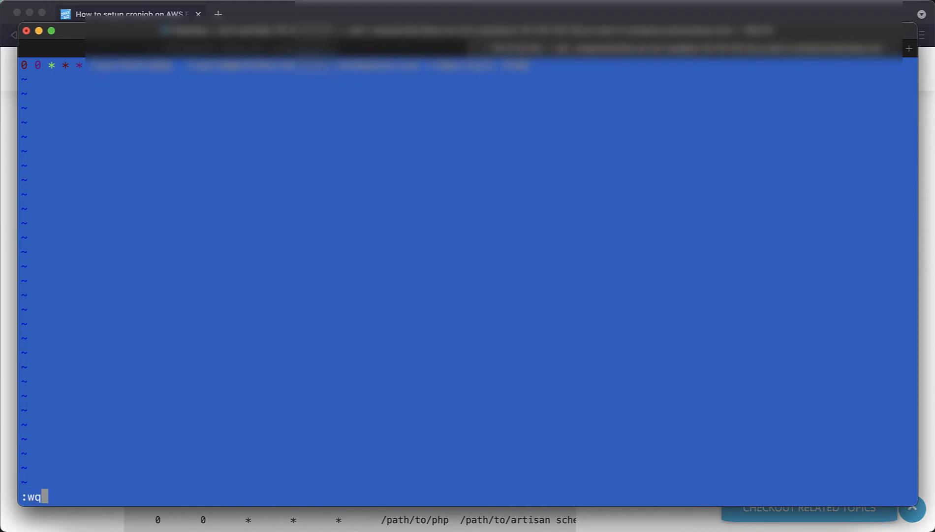
type("!")
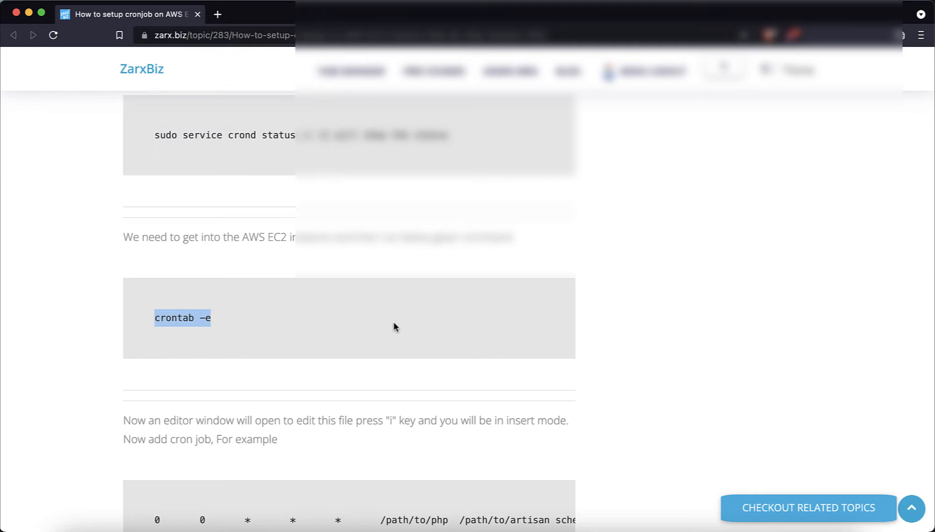
- Scroll to the 'which php' section, briefly opening and closing the Related Topics panel
scroll("down", 3)
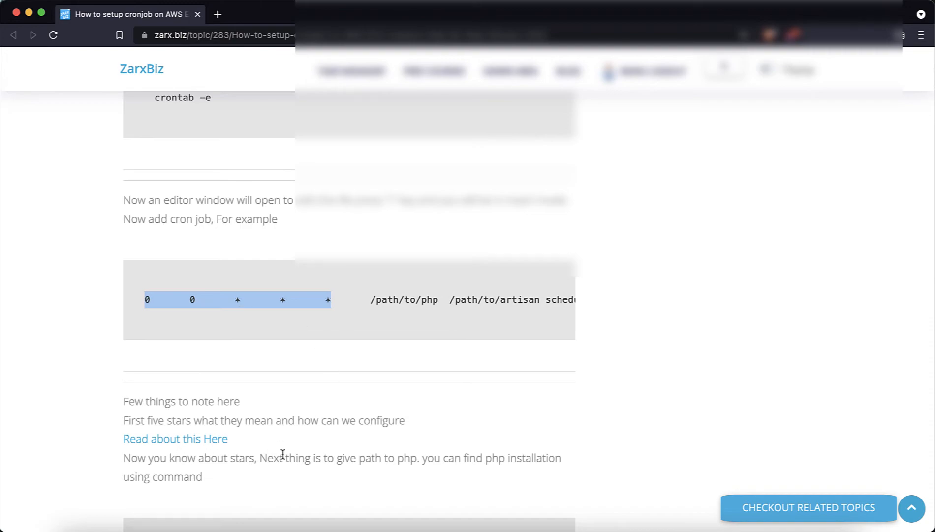
left_click(807, 507)
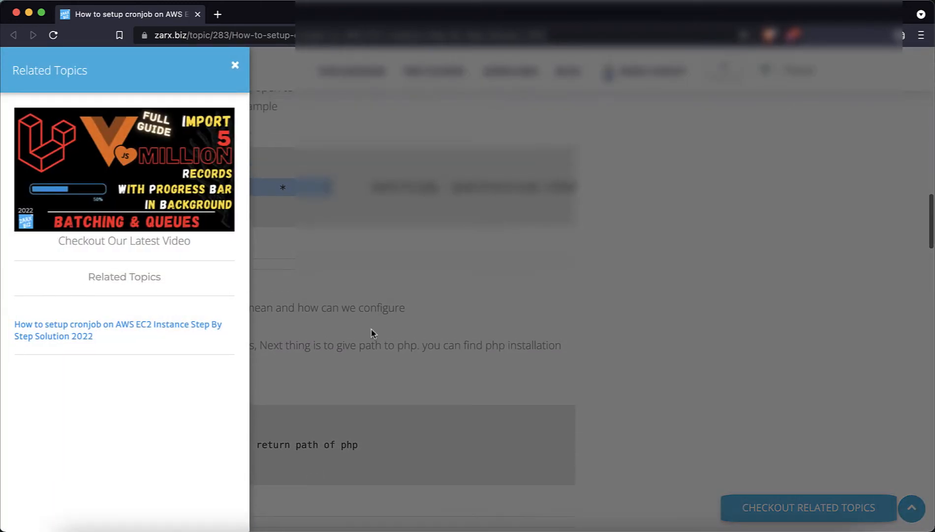
left_click(234, 65)
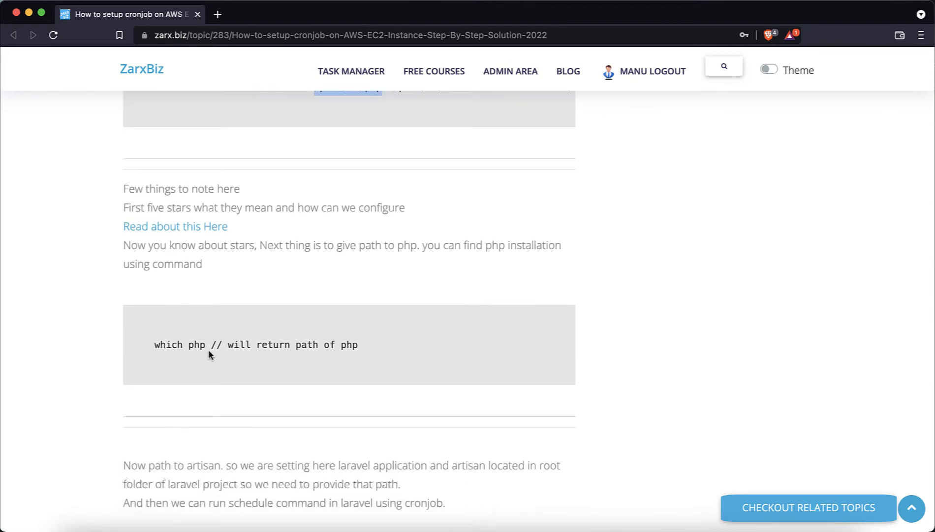
- Highlight the example cron line's 'artisan schedule:run' part and path, then scroll to the artisan explanation
scroll("up", 3)
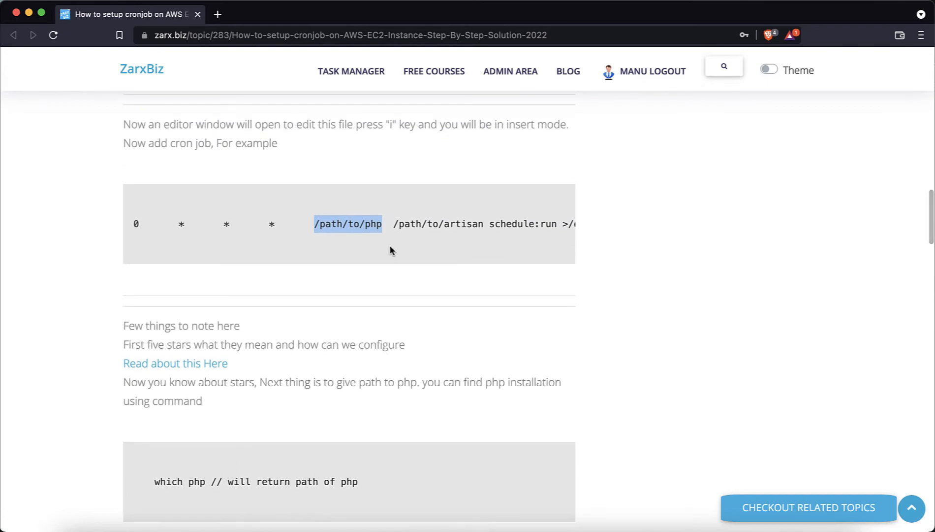
left_click_drag(394, 224, 508, 224)
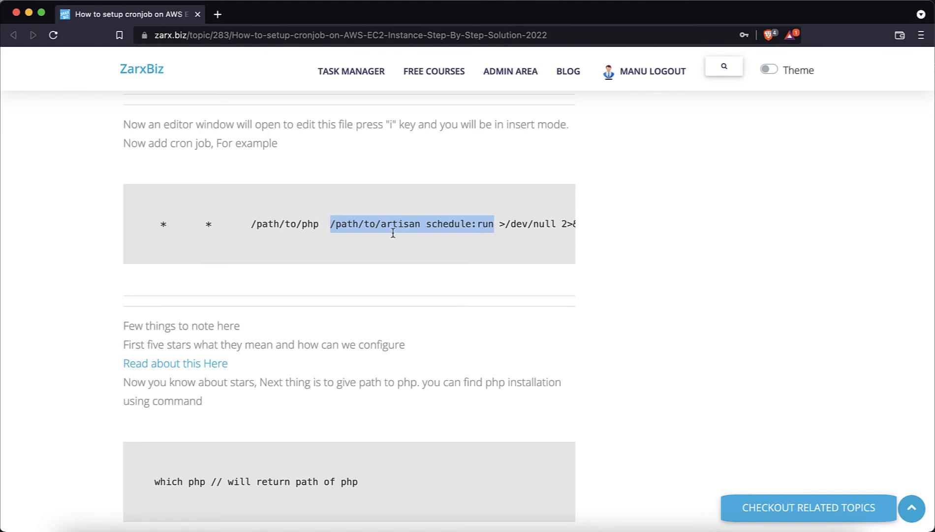
left_click(327, 224)
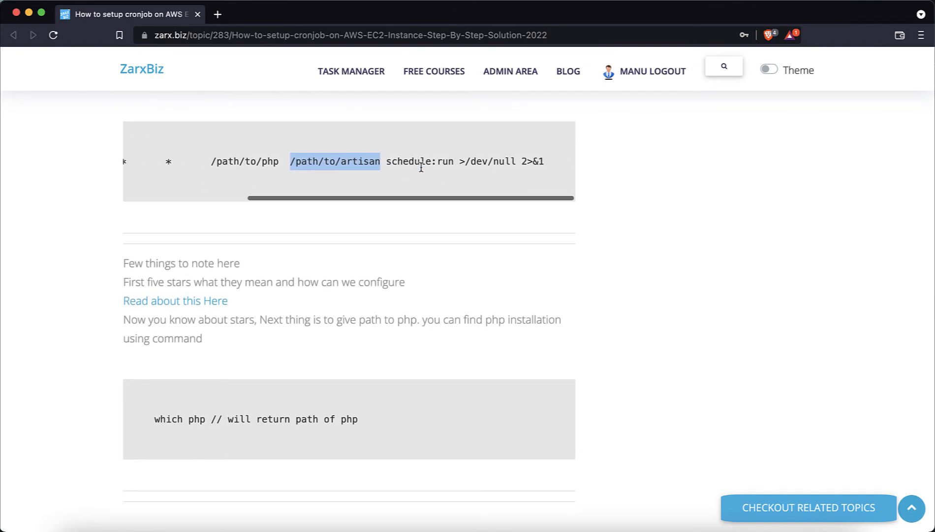
scroll("down", 3)
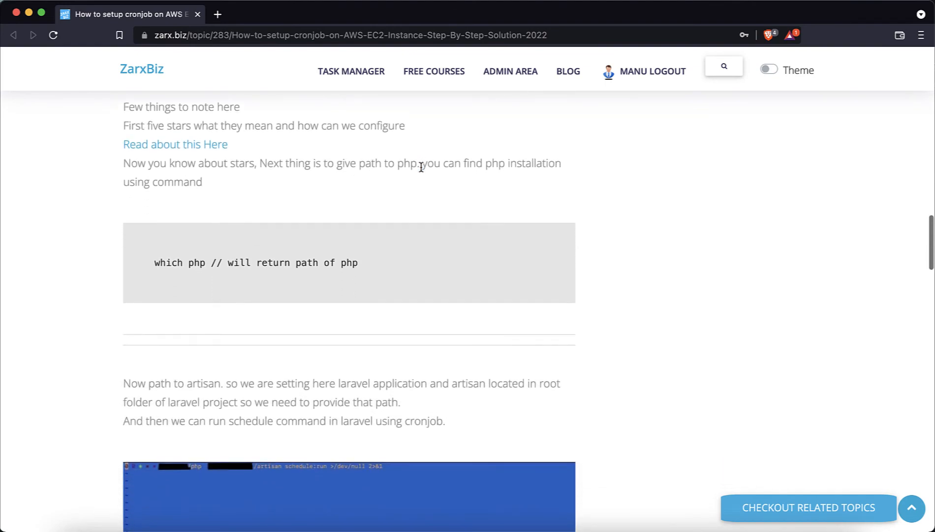
- Scroll past the crontab screenshot to the ':wq!' instructions for exiting the editor
scroll("down", 3)
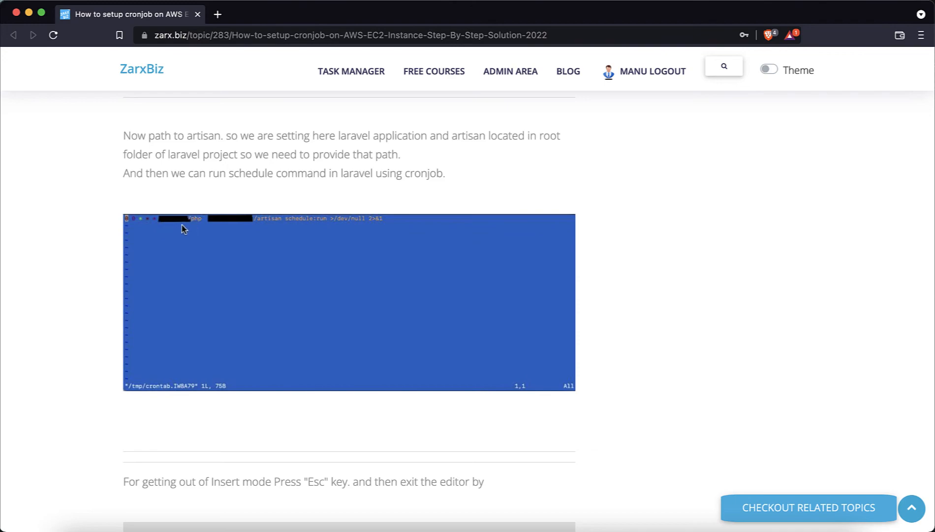
mouse_move(172, 229)
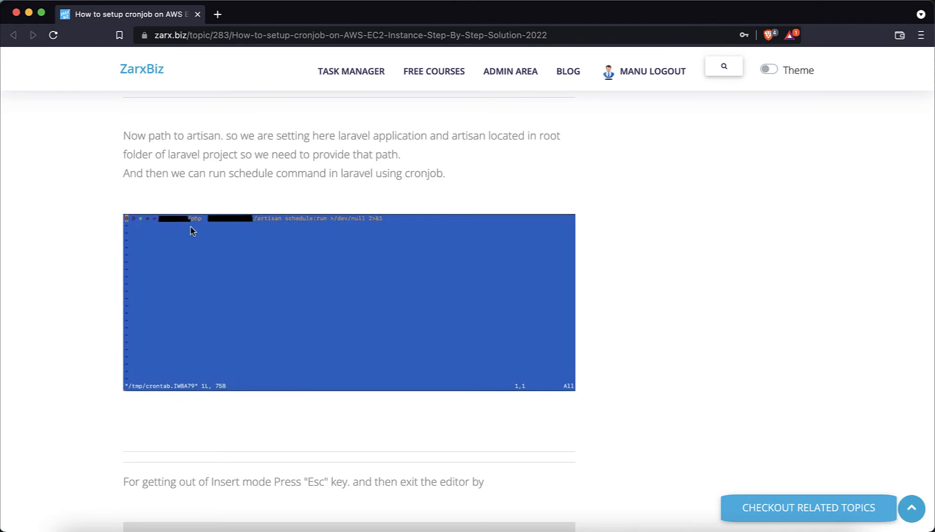
mouse_move(263, 229)
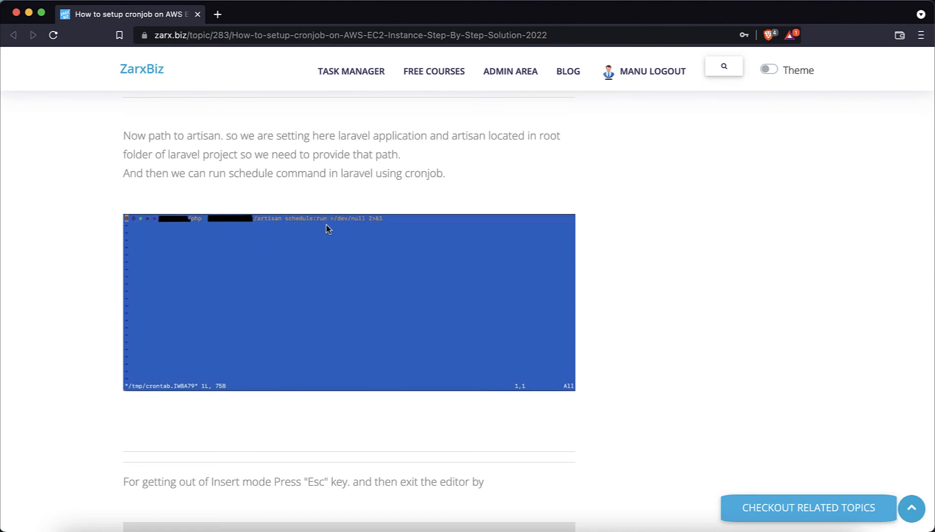
scroll("down", 3)
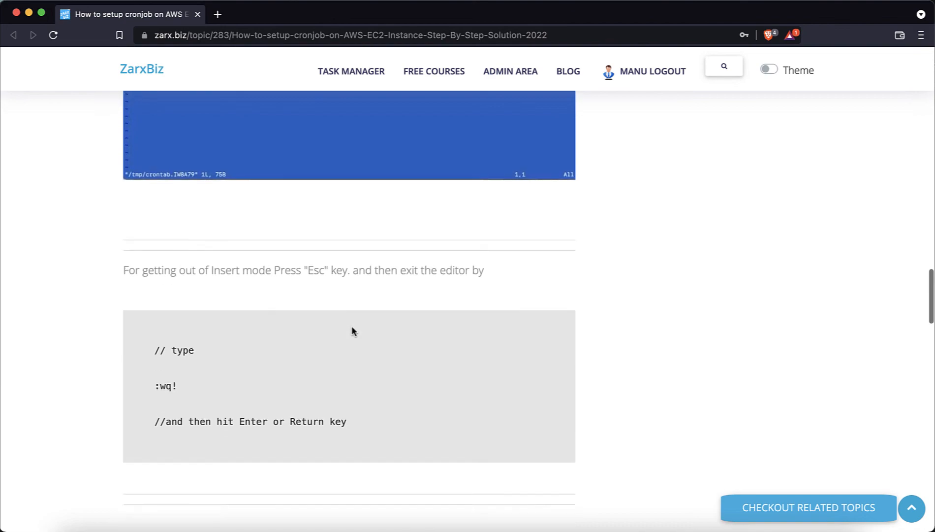